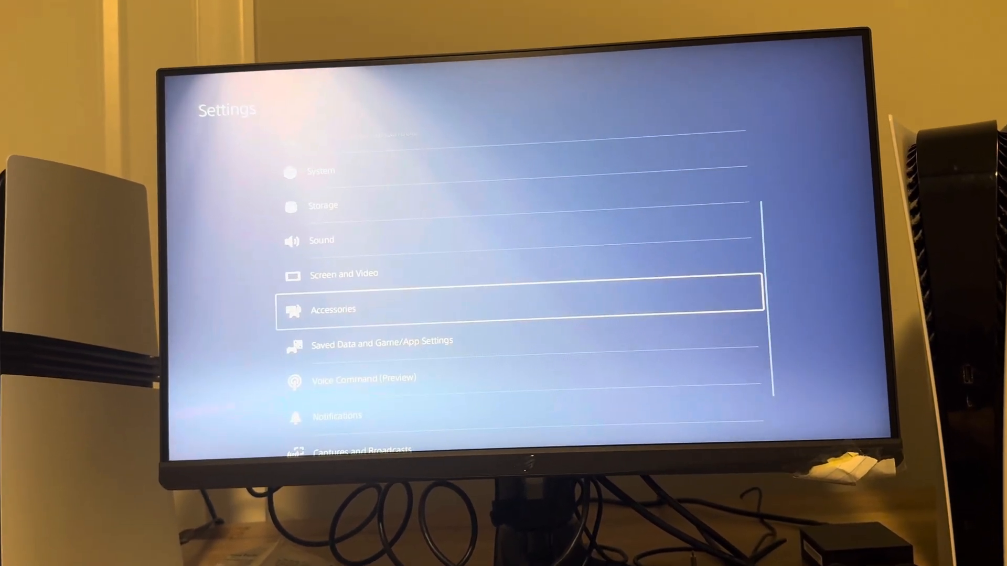
# - Go into the Accessories section of PS5 Settings
pyautogui.click(333, 310)
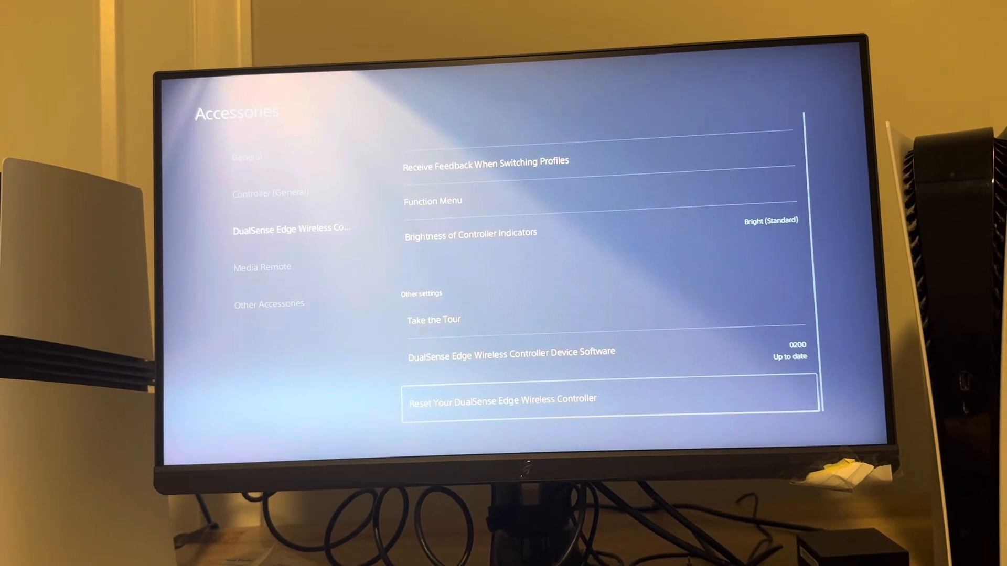
# - Highlight the DualSense Edge device software entry, version 0200 up to date
pyautogui.press('up')
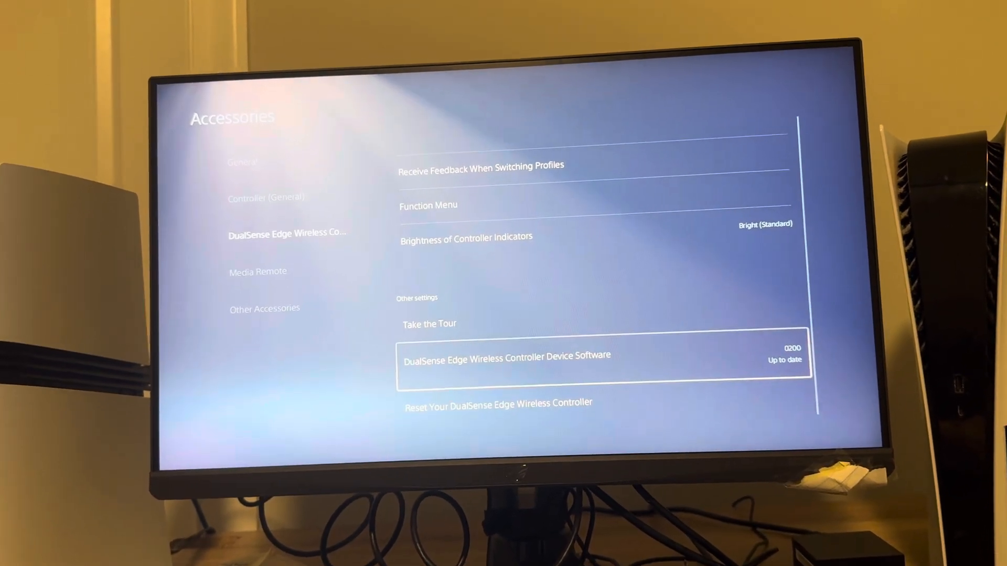